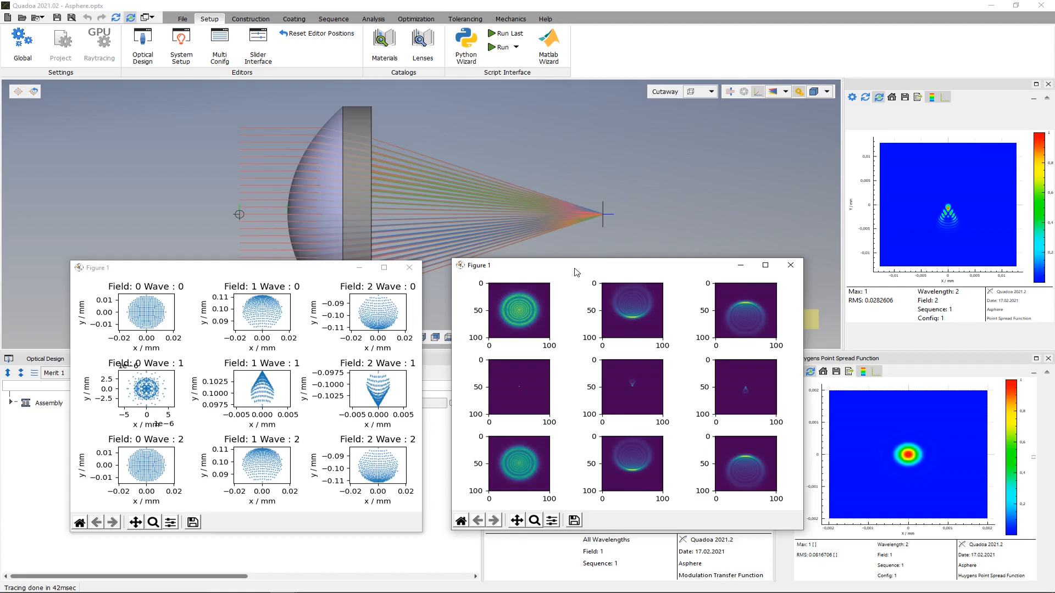
{"action": "mouse_move", "coordinate": [469, 278]}
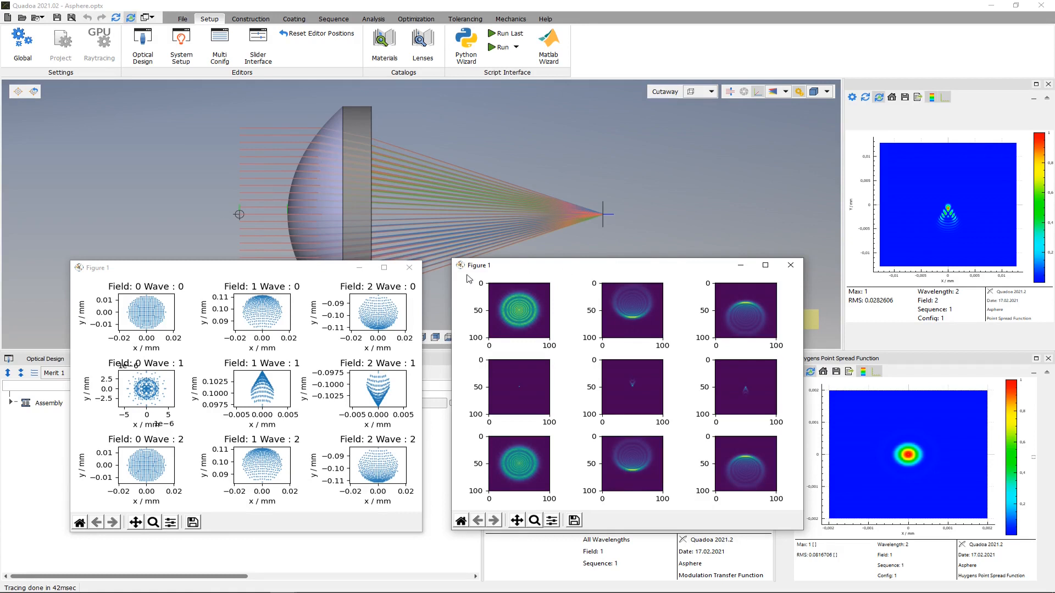
{"action": "mouse_move", "coordinate": [546, 365]}
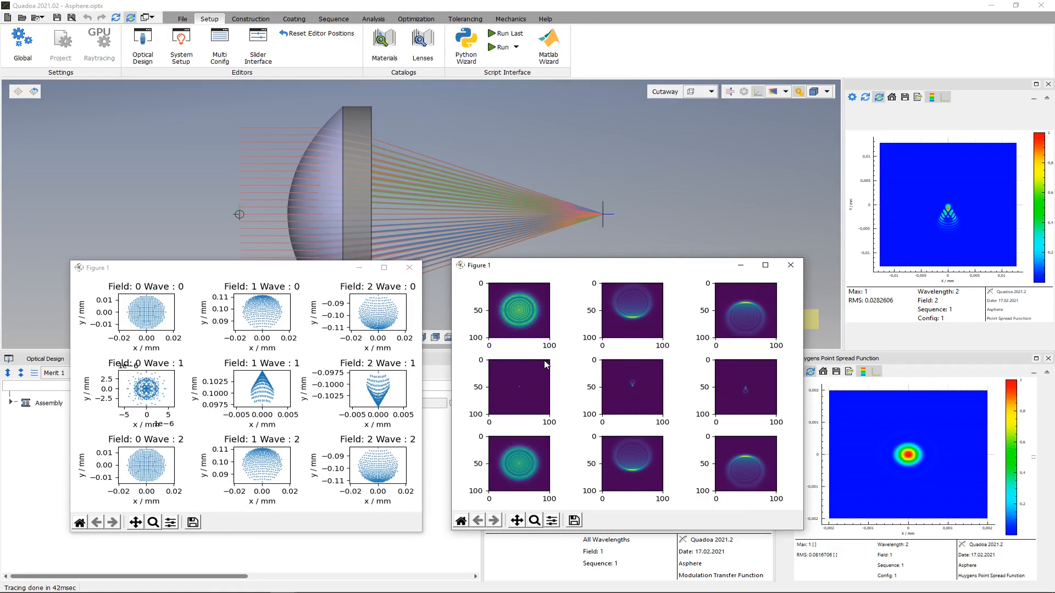
{"action": "mouse_move", "coordinate": [577, 393]}
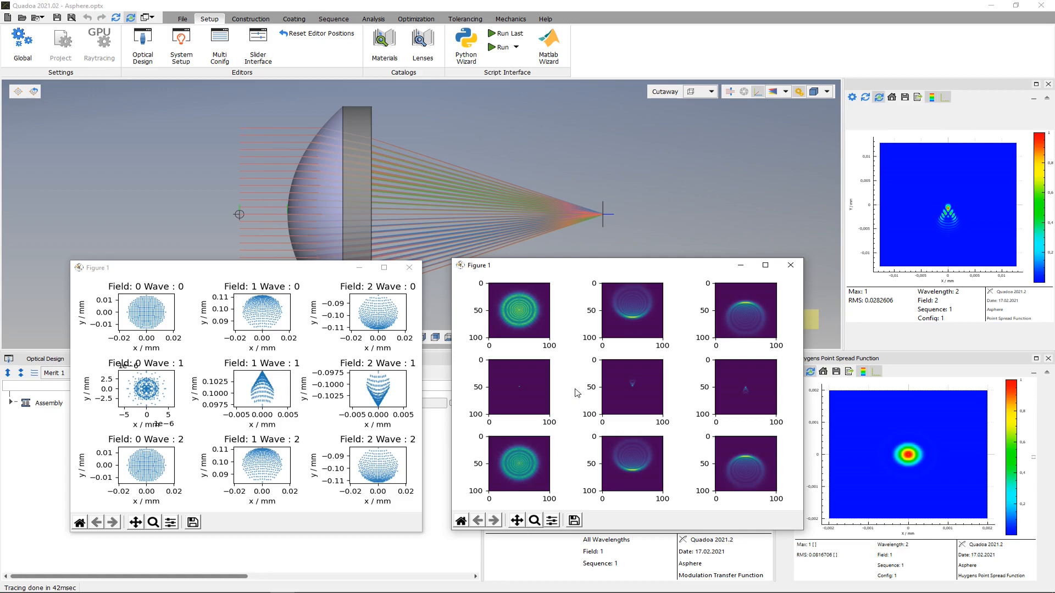
{"action": "mouse_move", "coordinate": [465, 46]}
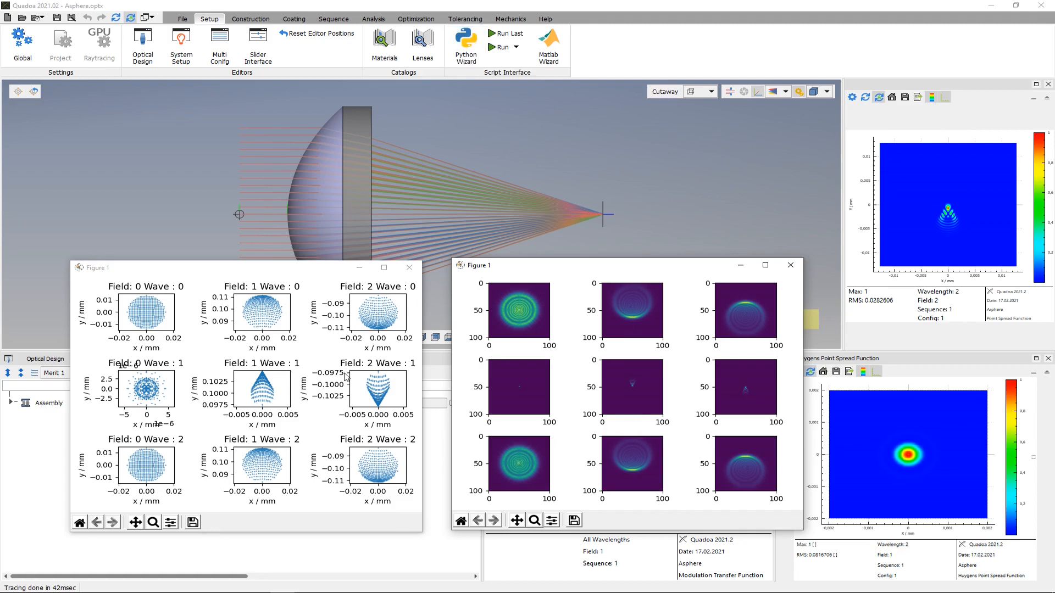
{"action": "mouse_move", "coordinate": [569, 364]}
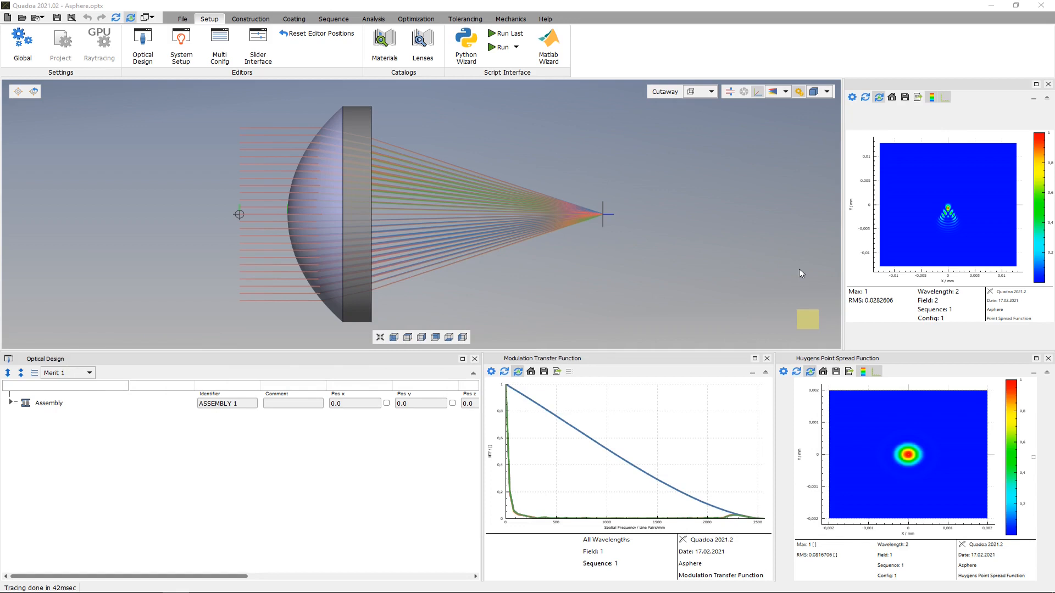
{"action": "mouse_move", "coordinate": [612, 146]}
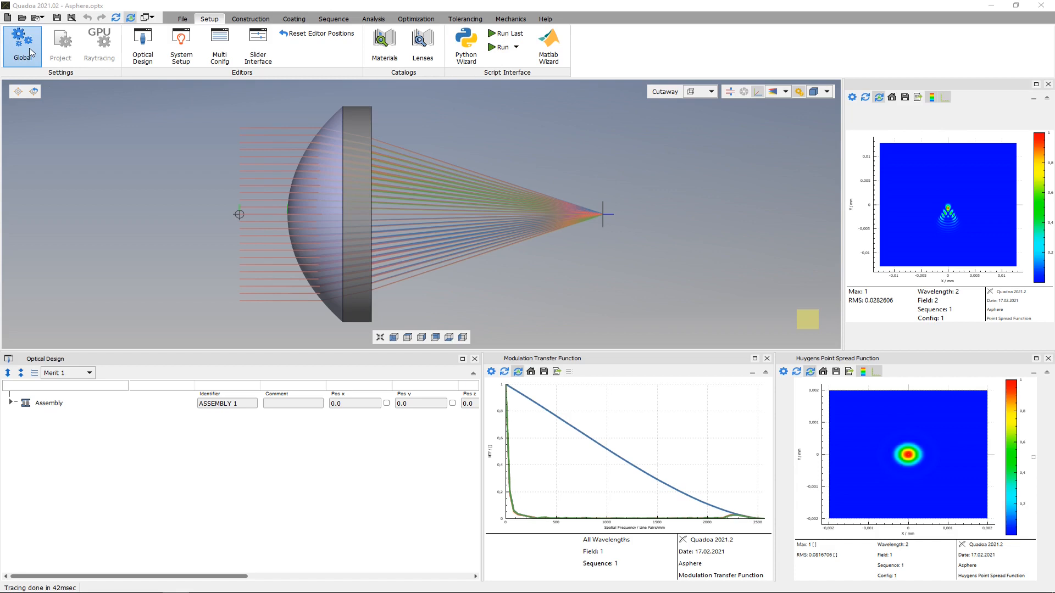
{"action": "left_click", "coordinate": [22, 44]}
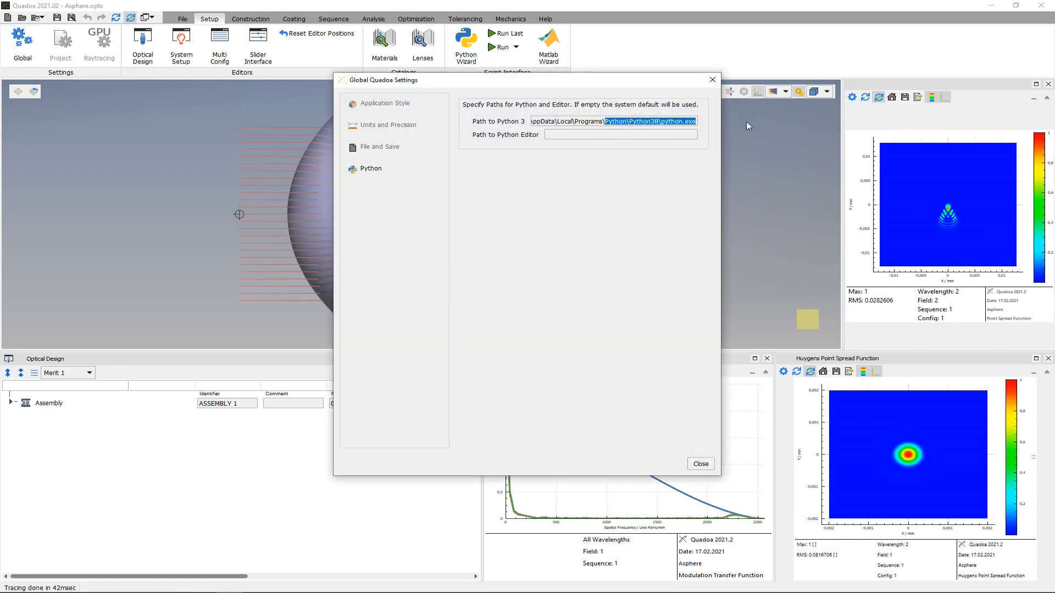
{"action": "mouse_move", "coordinate": [712, 80]}
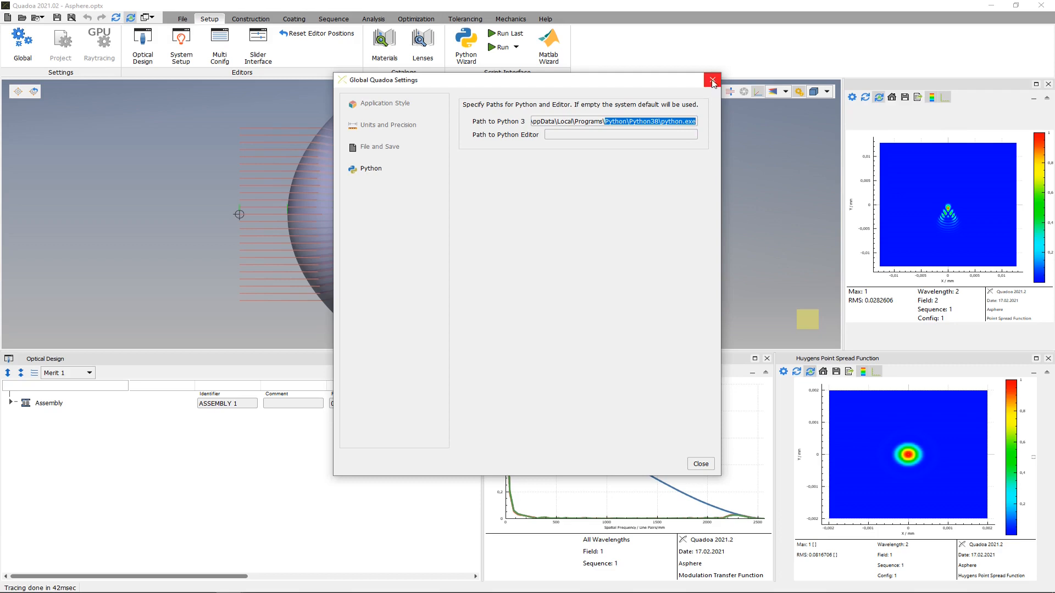
{"action": "left_click", "coordinate": [712, 79]}
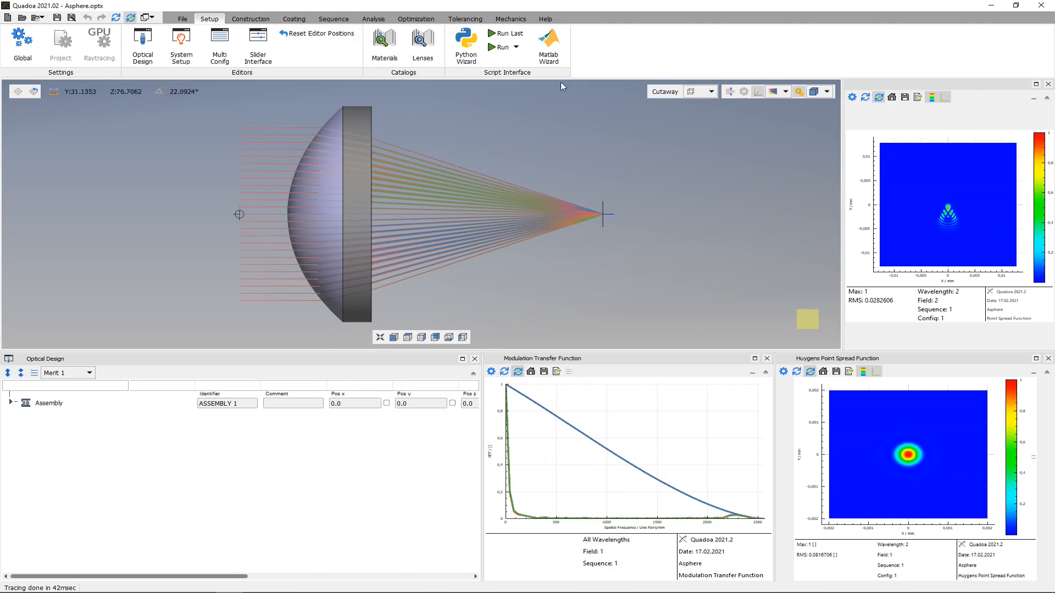
Create a Blank Script from the Python Wizard and save it as blank_asphere.py.
{"action": "left_click", "coordinate": [463, 43]}
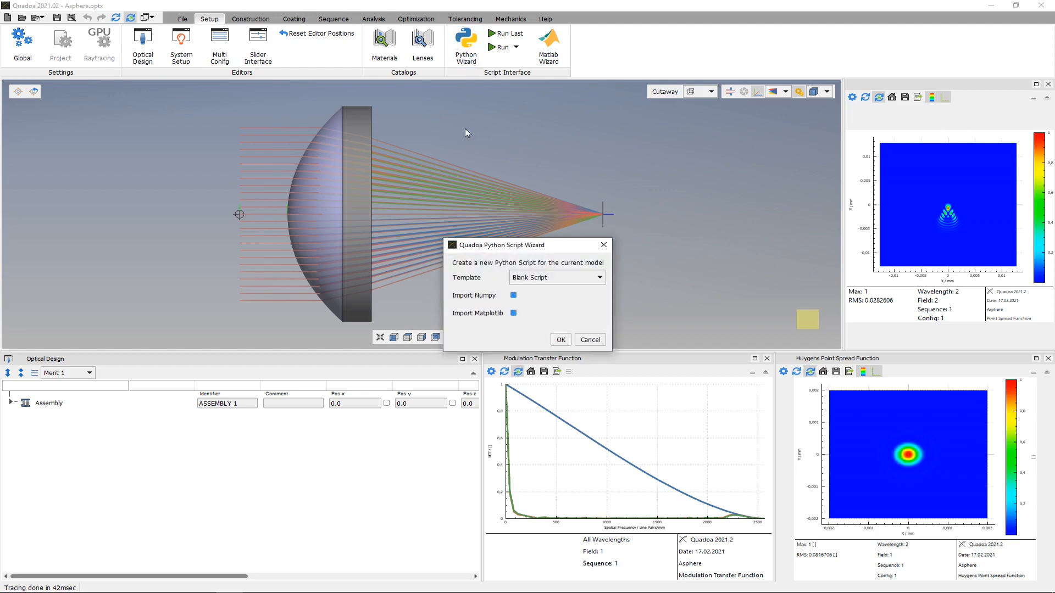
{"action": "left_click", "coordinate": [598, 277]}
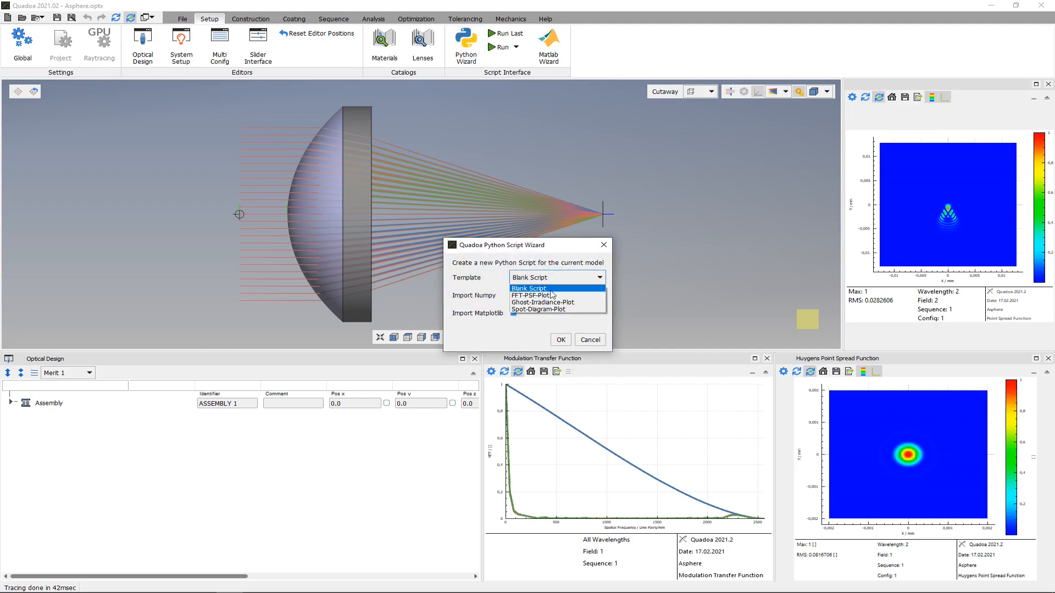
{"action": "left_click", "coordinate": [530, 288]}
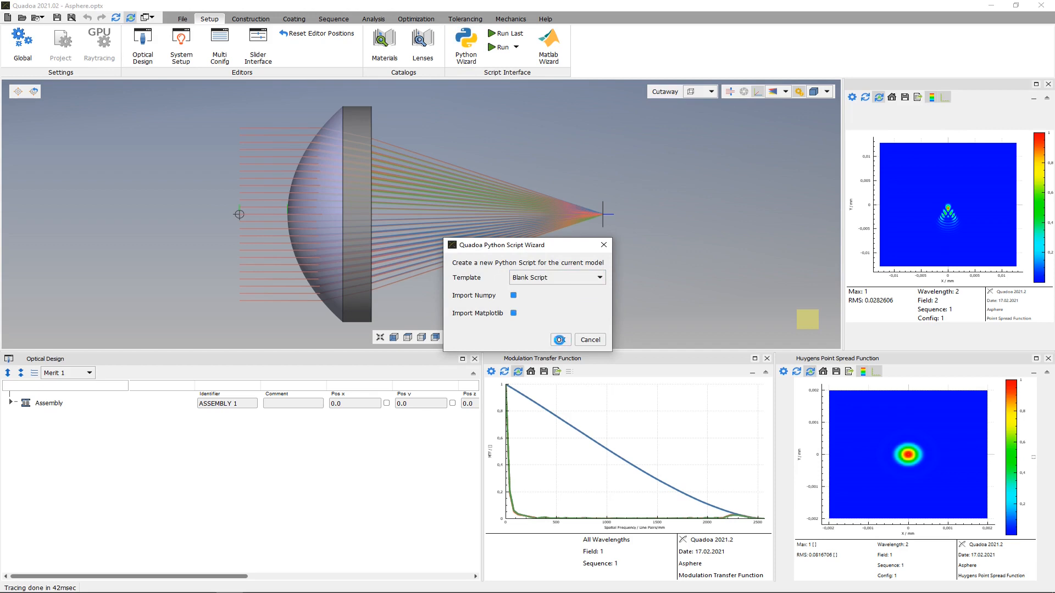
{"action": "left_click", "coordinate": [559, 340]}
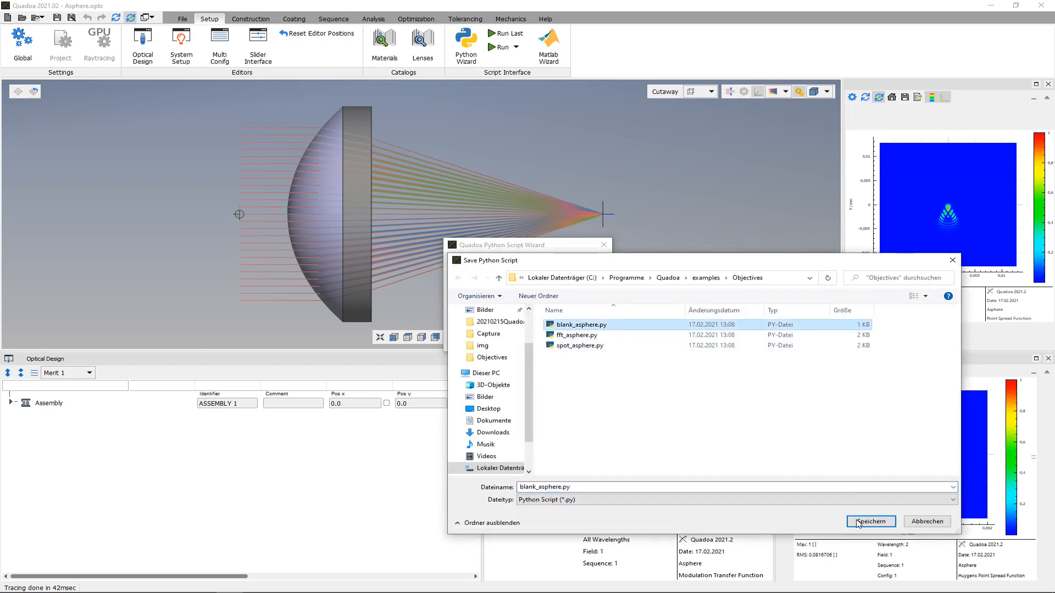
{"action": "left_click", "coordinate": [871, 521]}
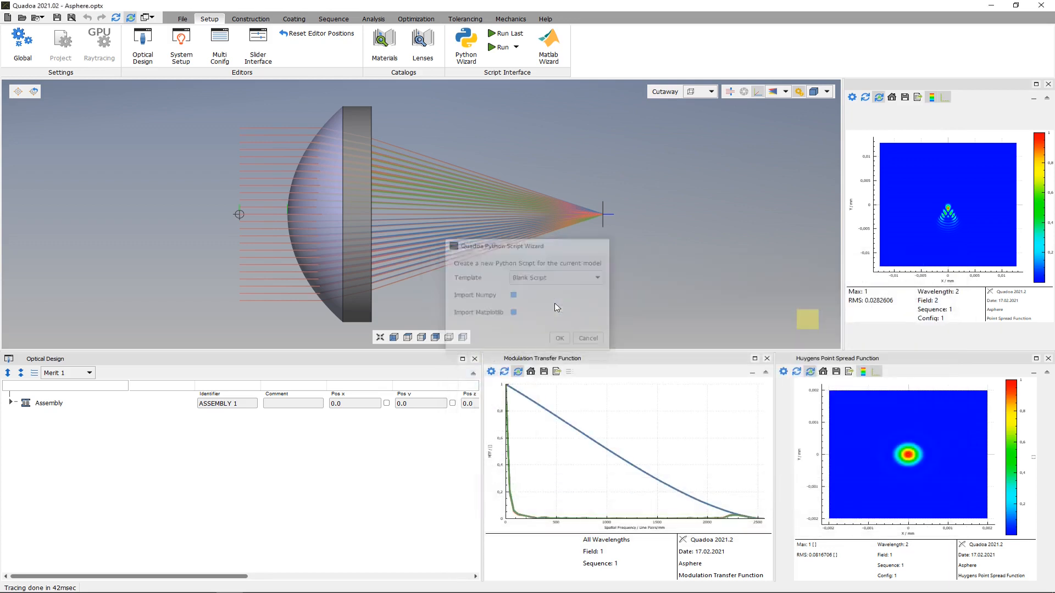
{"action": "left_click", "coordinate": [586, 337]}
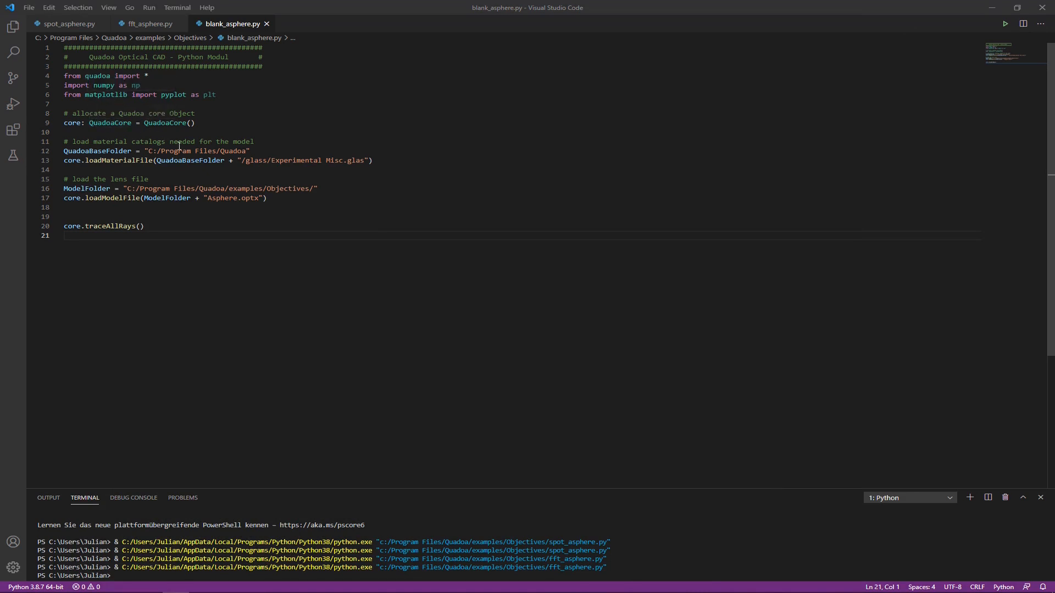
{"action": "mouse_move", "coordinate": [383, 167]}
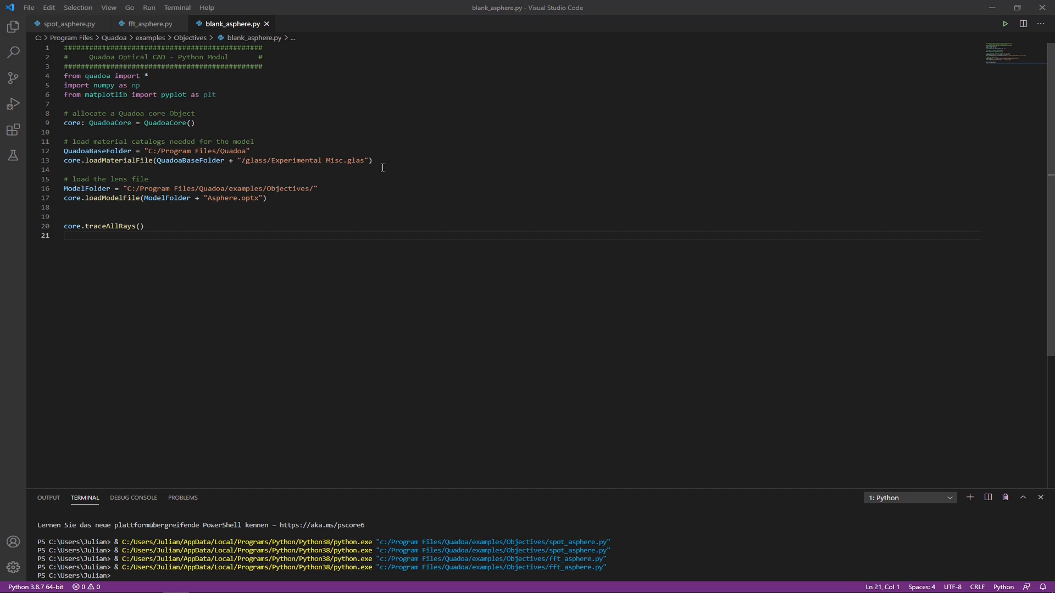
{"action": "mouse_move", "coordinate": [242, 163]}
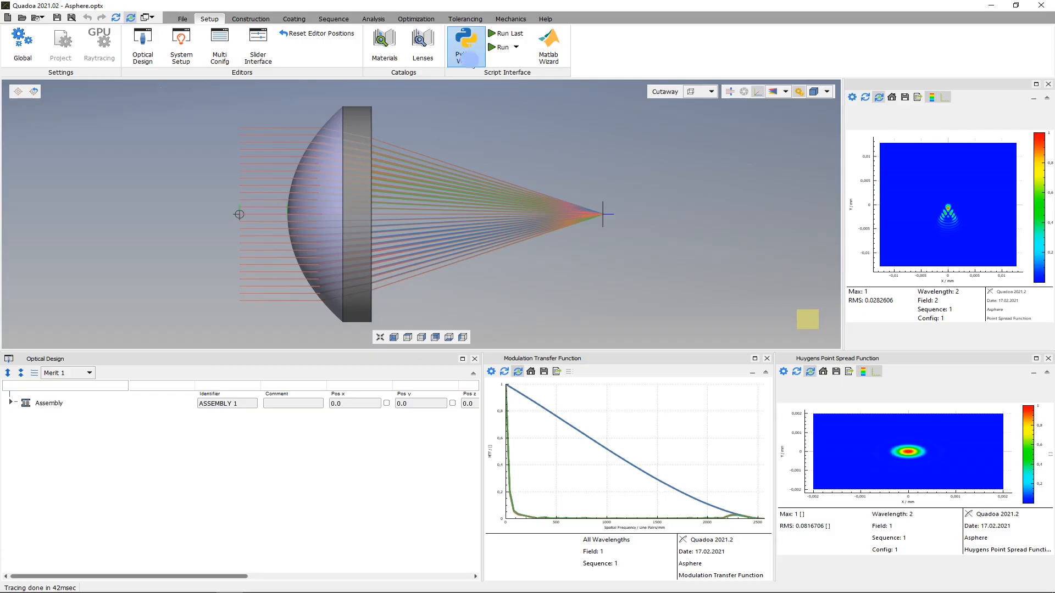
Create a Spot-Diagram-Plot script from the Python Wizard, overwriting spot_asphere.py.
{"action": "left_click", "coordinate": [465, 44]}
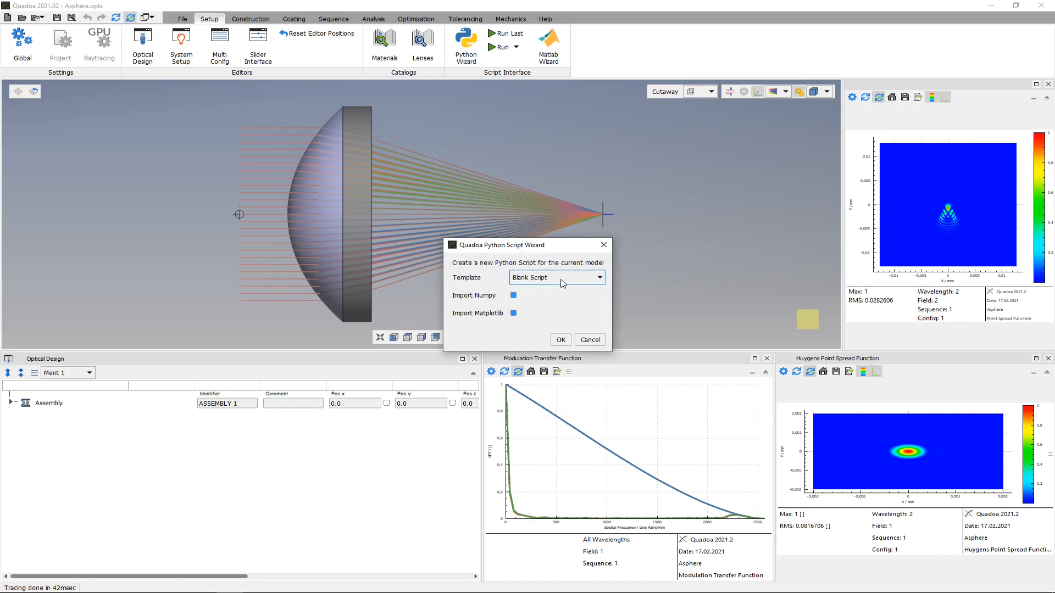
{"action": "left_click", "coordinate": [596, 277]}
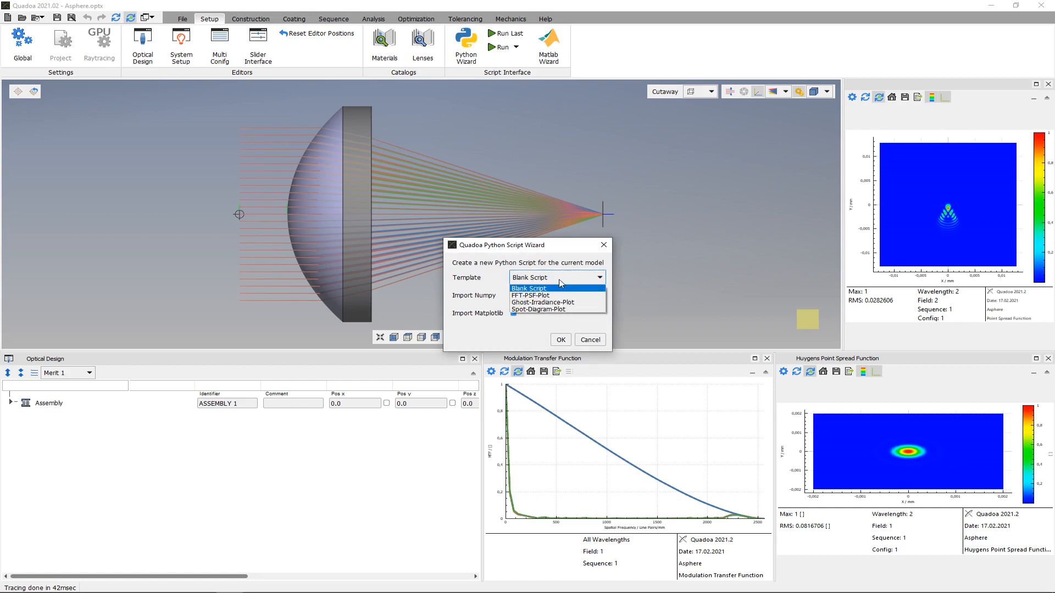
{"action": "mouse_move", "coordinate": [556, 296]}
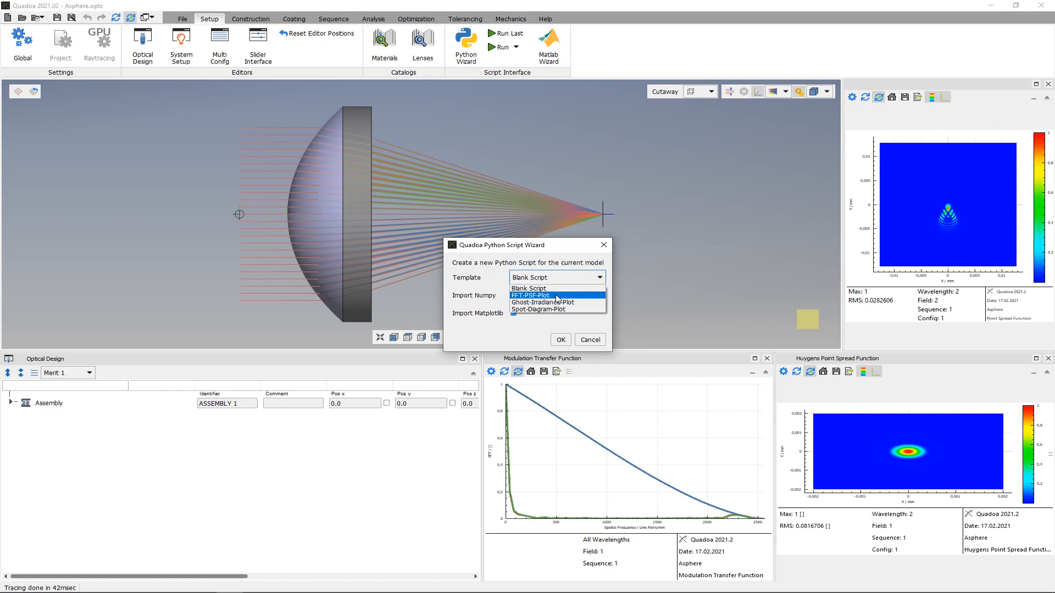
{"action": "mouse_move", "coordinate": [542, 302]}
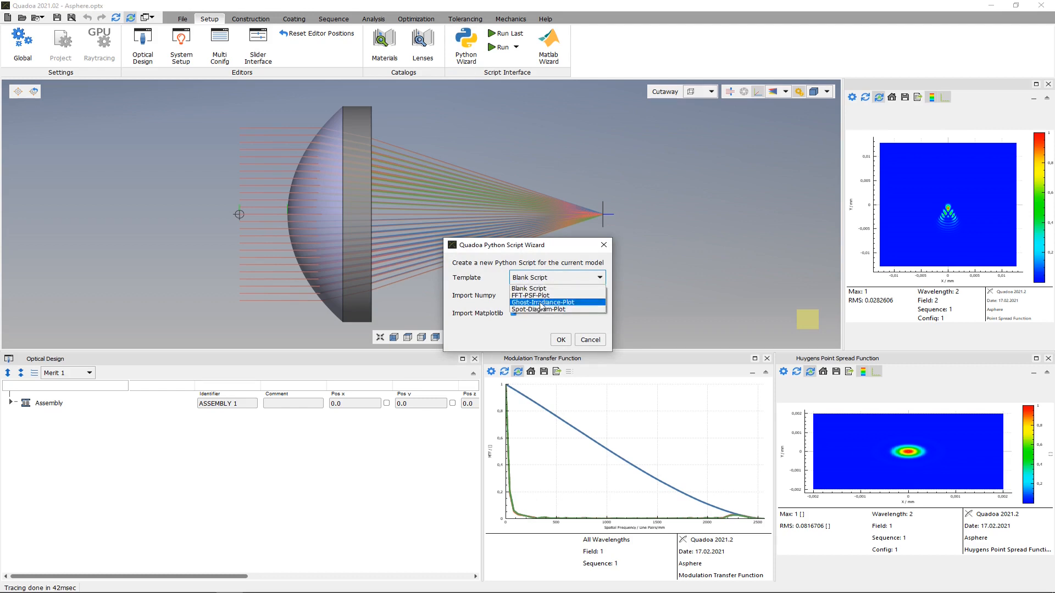
{"action": "mouse_move", "coordinate": [542, 309]}
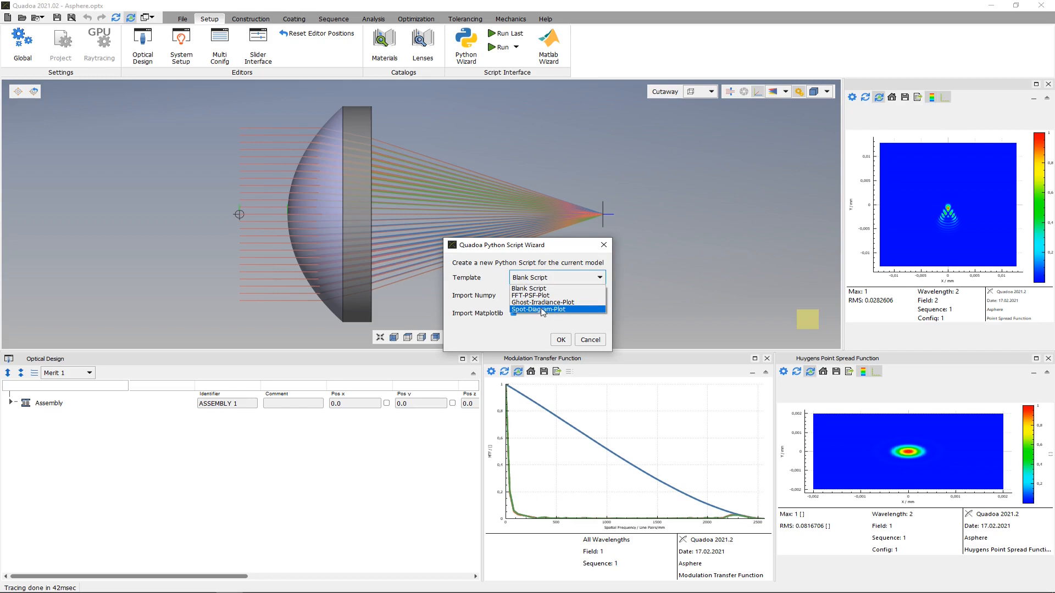
{"action": "mouse_move", "coordinate": [539, 311]}
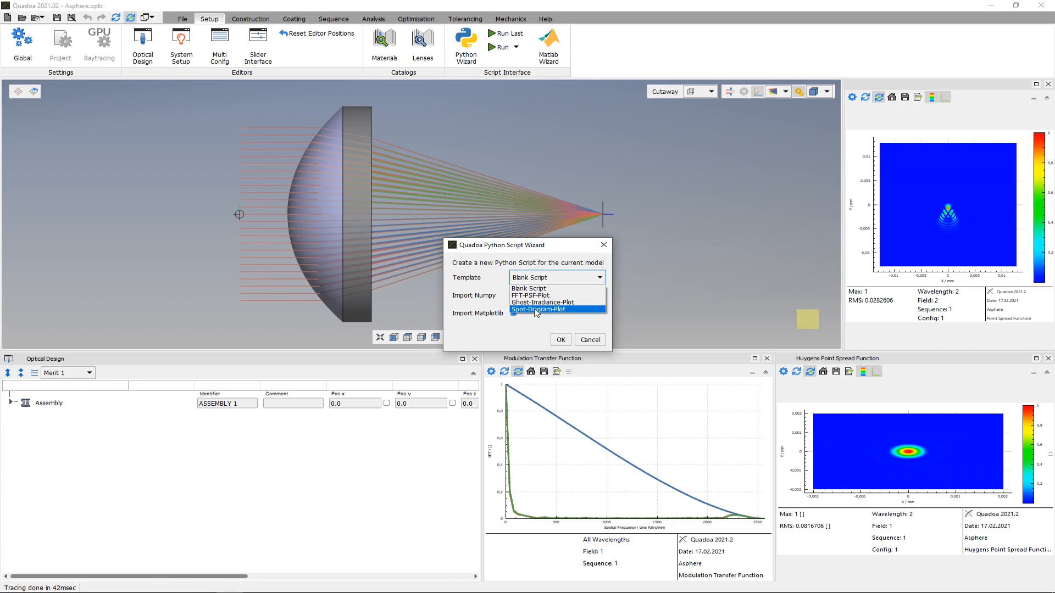
{"action": "mouse_move", "coordinate": [537, 313]}
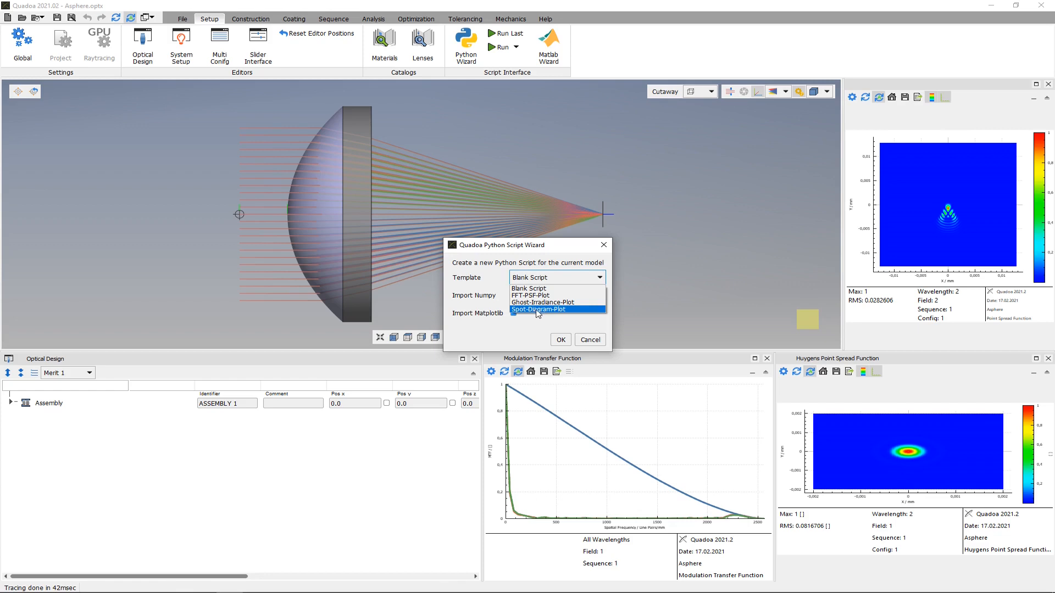
{"action": "left_click", "coordinate": [538, 310]}
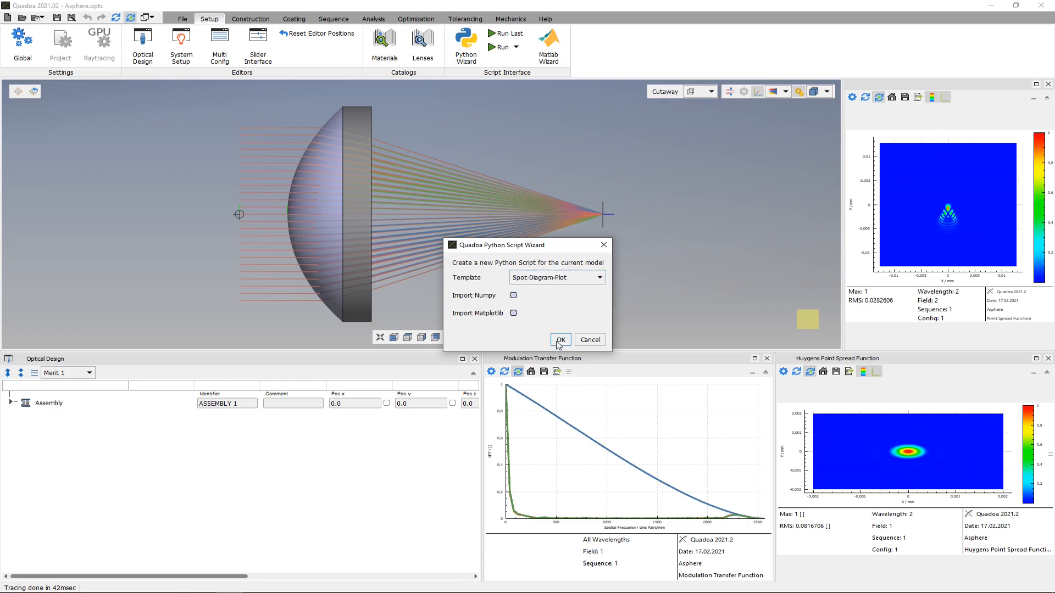
{"action": "left_click", "coordinate": [559, 340]}
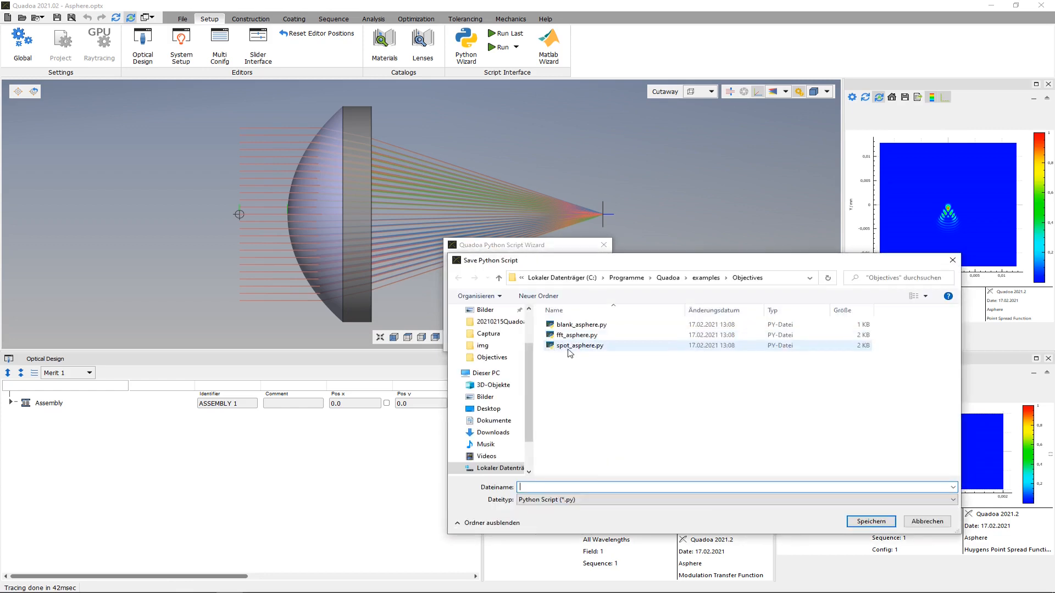
{"action": "left_click", "coordinate": [870, 520]}
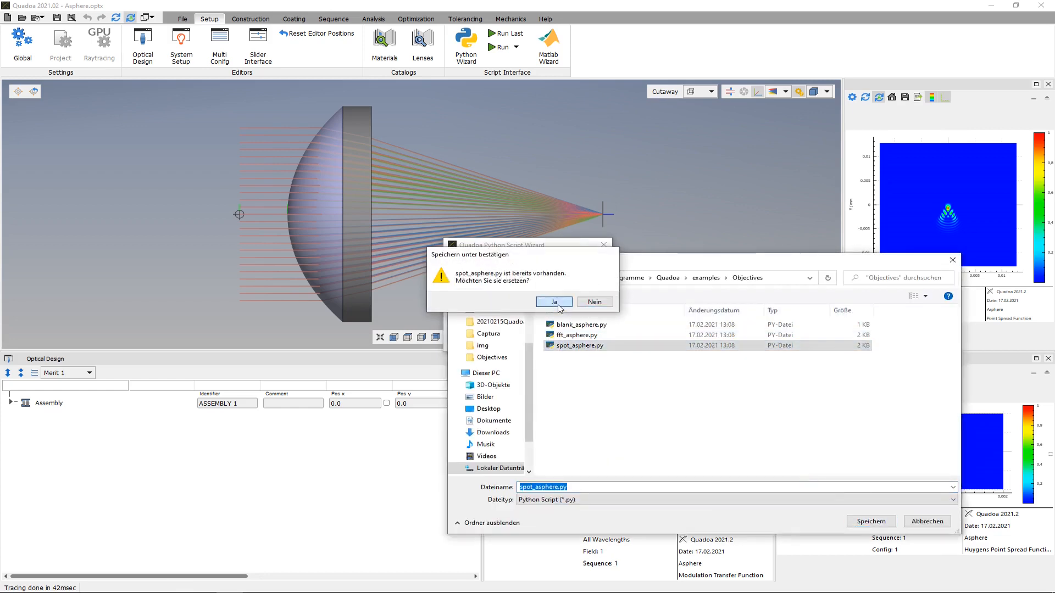
{"action": "left_click", "coordinate": [552, 301]}
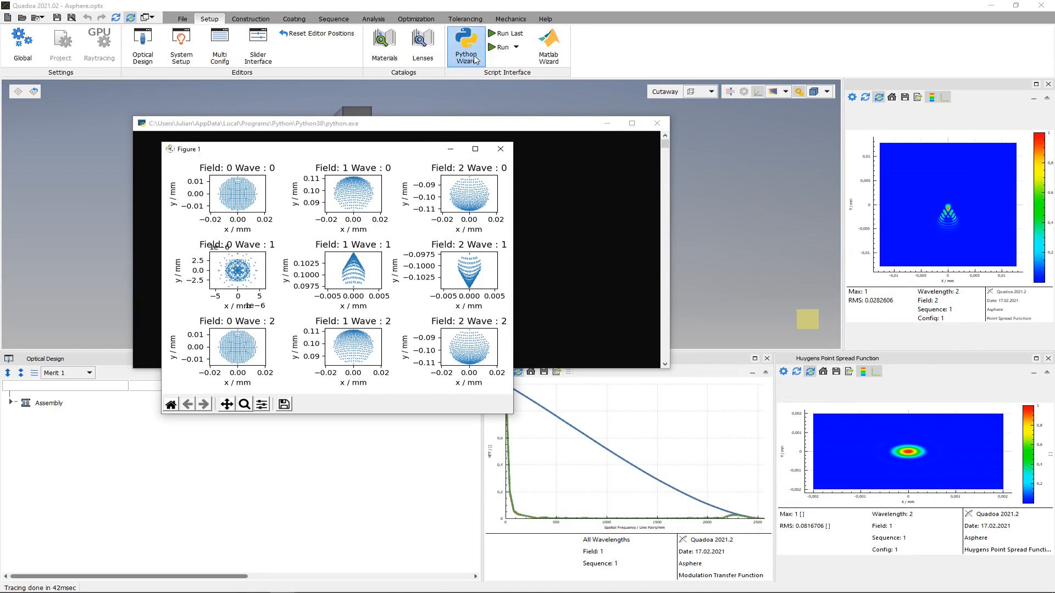
Reopen the Python Wizard to begin another script for the asphere model.
{"action": "left_click", "coordinate": [465, 45]}
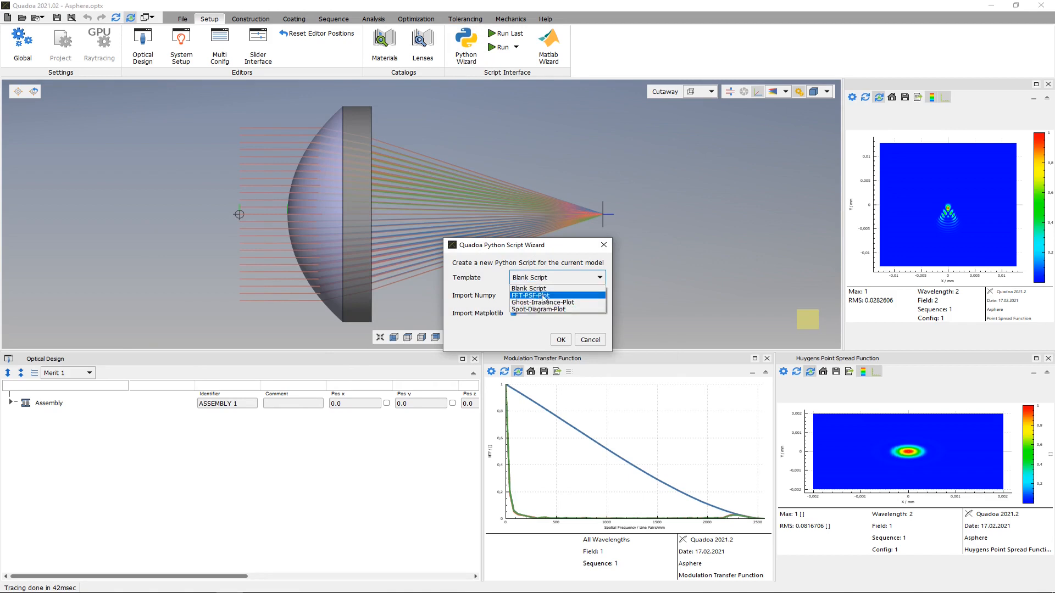
Create an FFT-PSF-Plot script from the wizard, overwriting fft_asphere.py.
{"action": "left_click", "coordinate": [532, 295]}
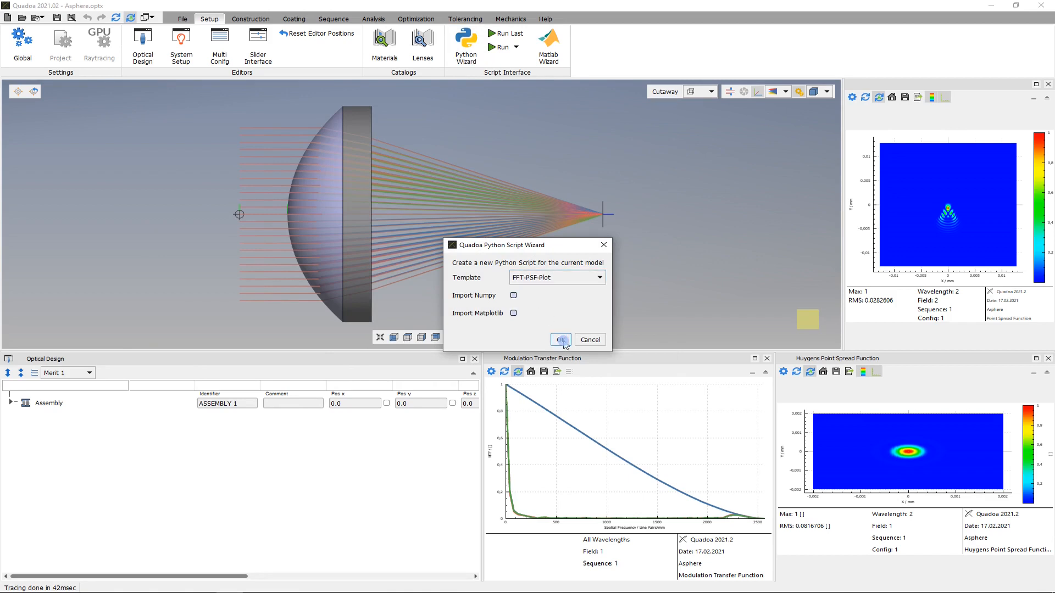
{"action": "left_click", "coordinate": [560, 339]}
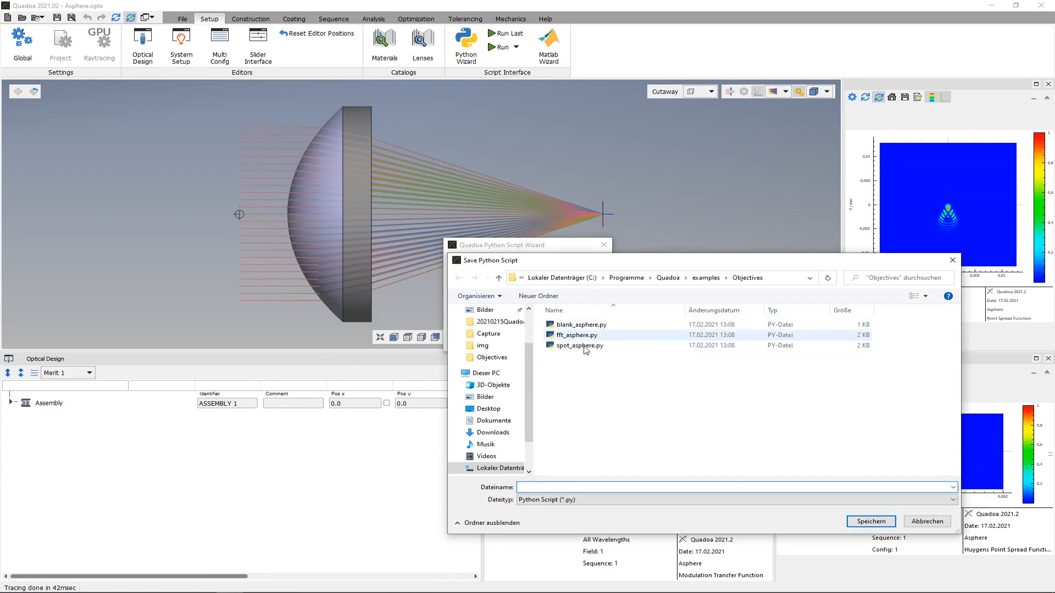
{"action": "left_click", "coordinate": [871, 521]}
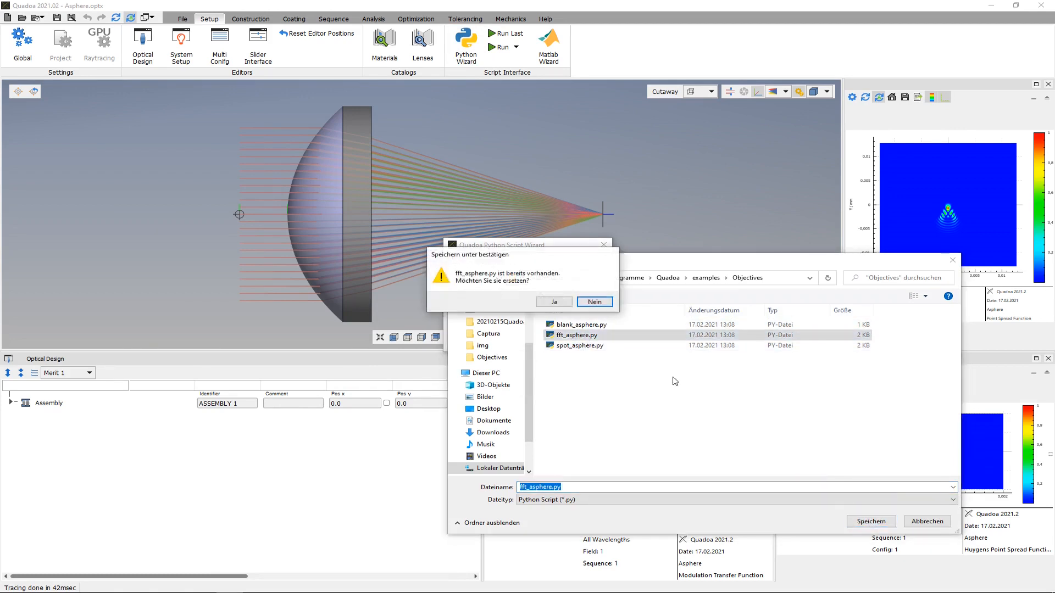
{"action": "left_click", "coordinate": [552, 301]}
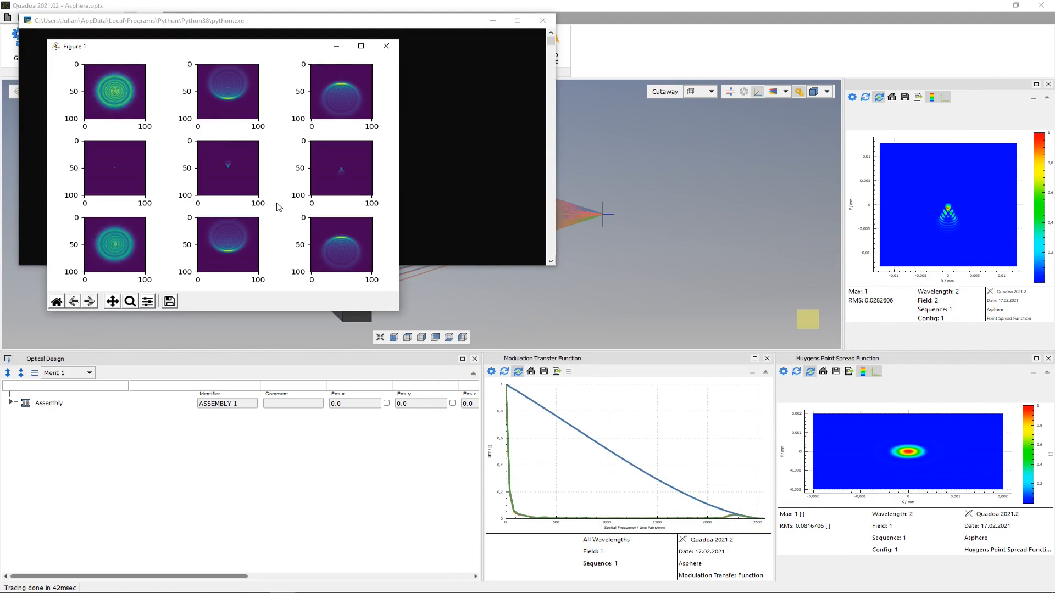
View the FFT PSF figure with its grid of point spread function images.
{"action": "left_click", "coordinate": [386, 47]}
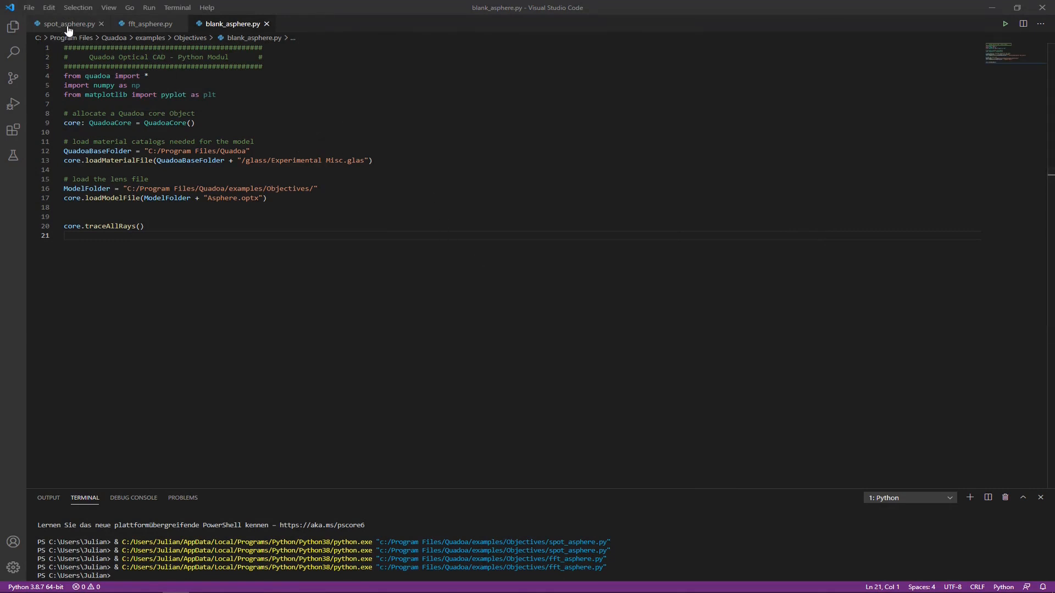
Switch the editor to the spot_asphere.py script in Visual Studio Code.
{"action": "left_click", "coordinate": [67, 23]}
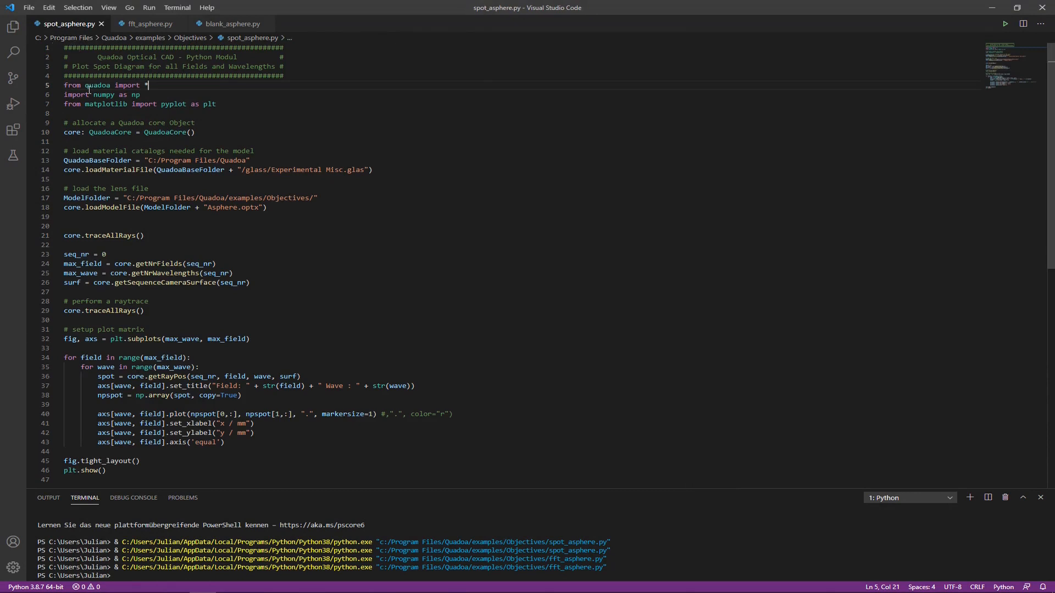
{"action": "mouse_move", "coordinate": [859, 100]}
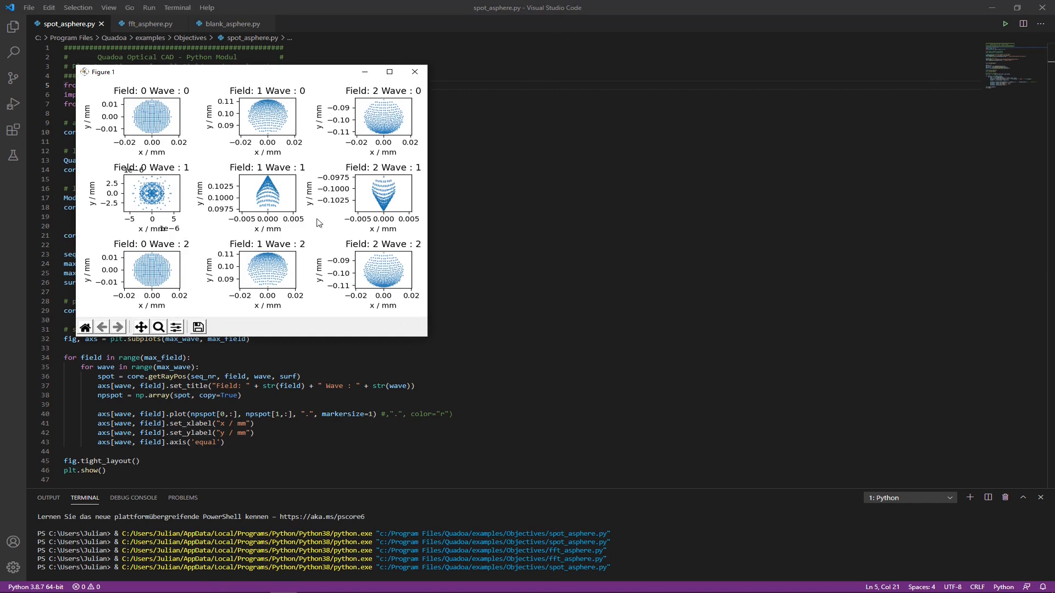
{"action": "mouse_move", "coordinate": [314, 234]}
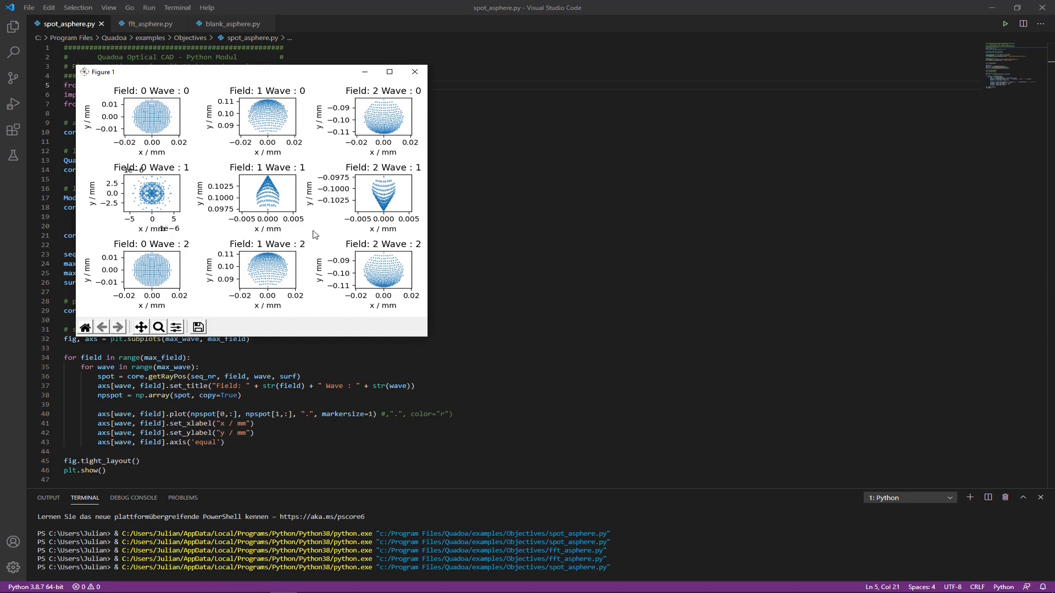
{"action": "mouse_move", "coordinate": [414, 73]}
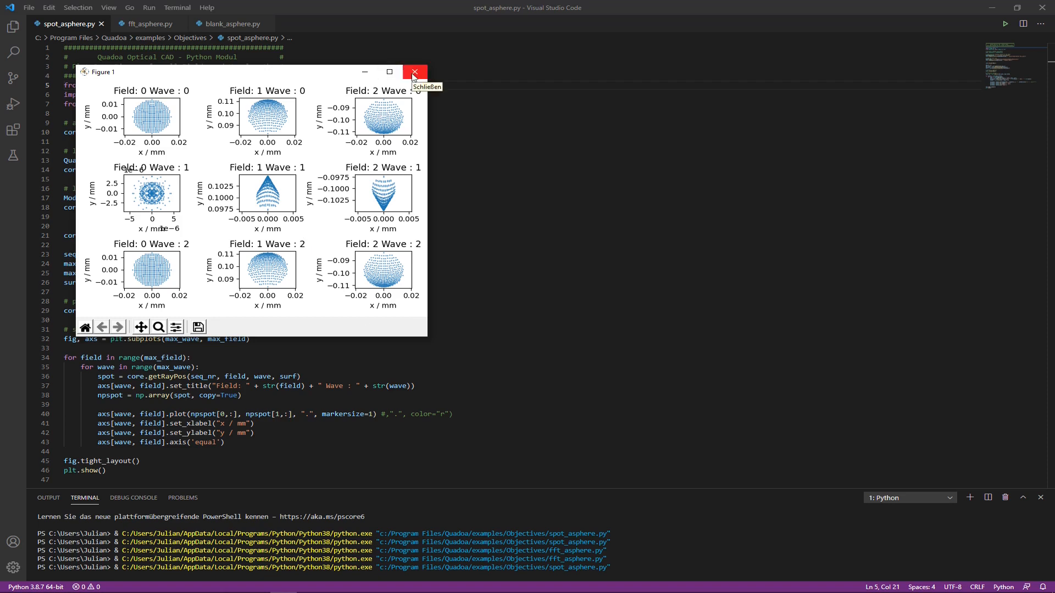